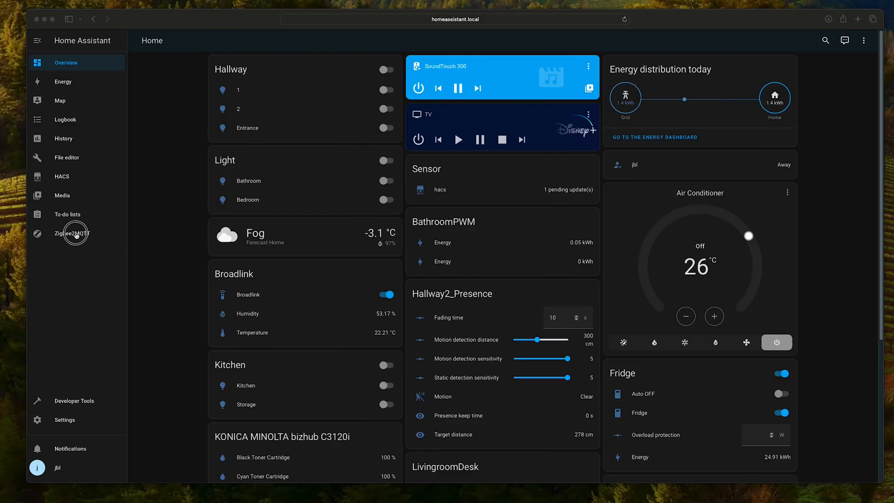
- Open the KitchenPWM device page from the Zigbee2MQTT devices list
left_click(71, 233)
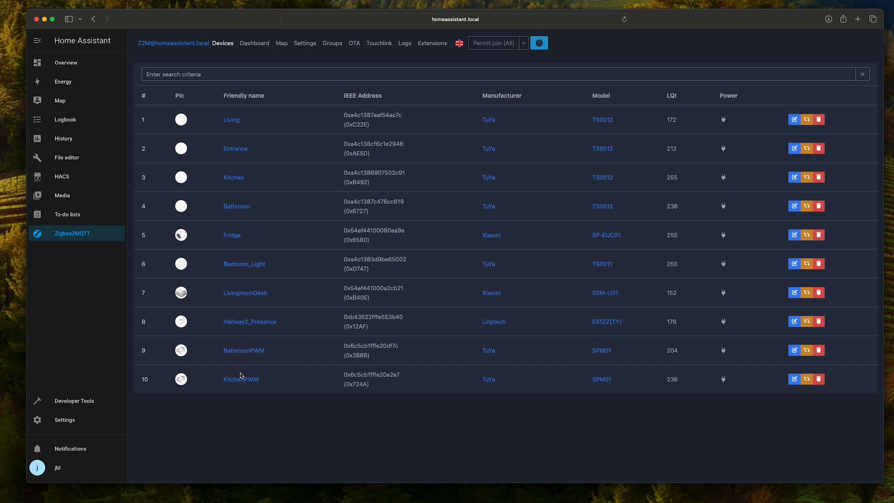
left_click(240, 379)
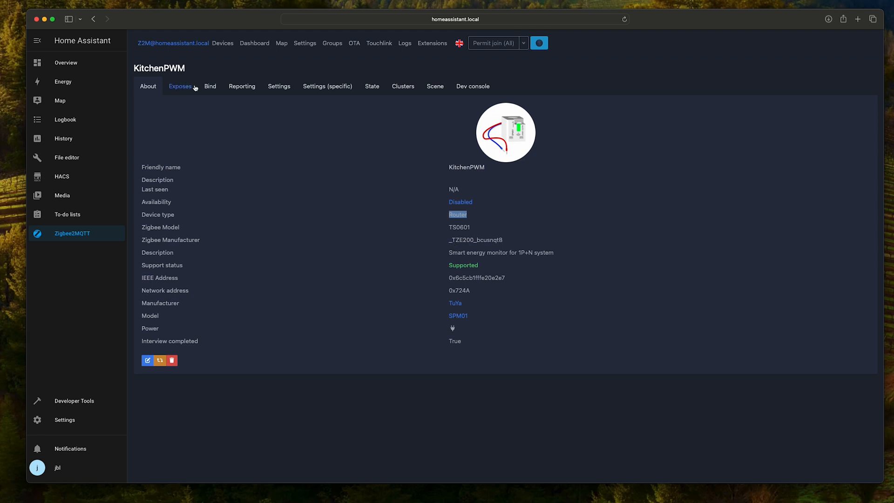
- Review KitchenPWM's exposed voltage, power and energy readings, then go to the Energy dashboard
left_click(179, 86)
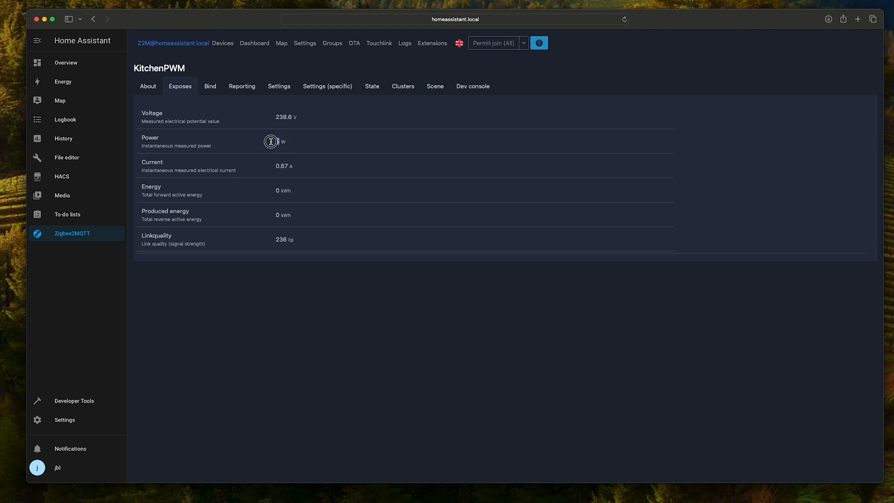
left_click(63, 82)
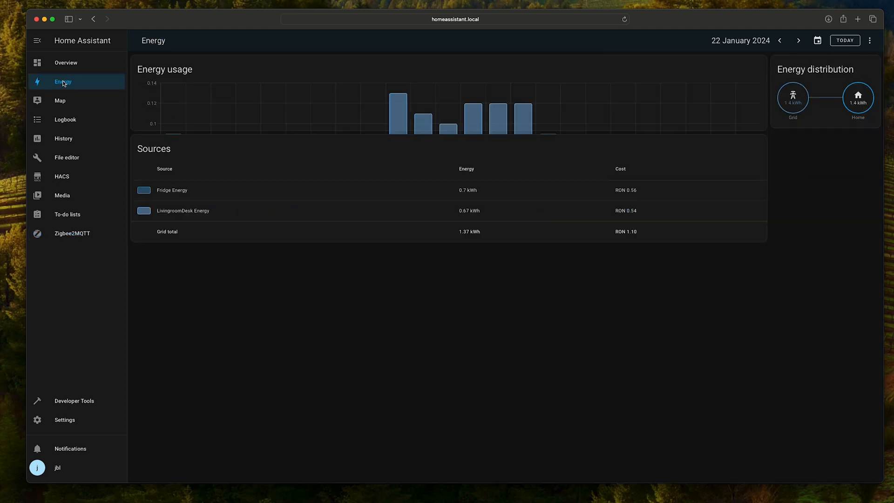
- Add BathroomPWM Energy as a grid consumption source at a static price of 0.8
left_click(64, 419)
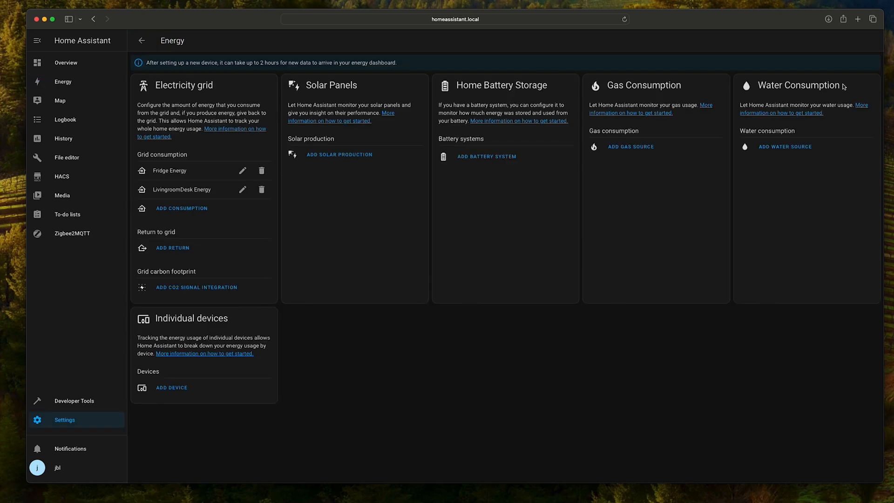
left_click(181, 208)
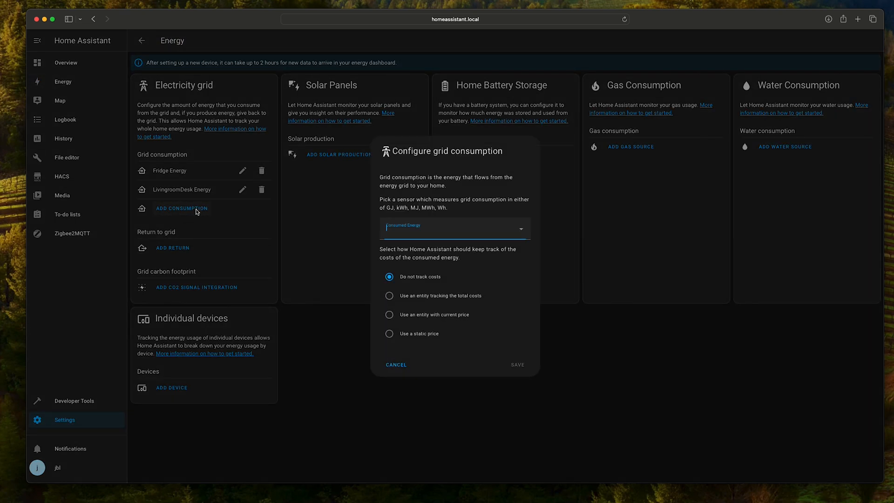
left_click(455, 228)
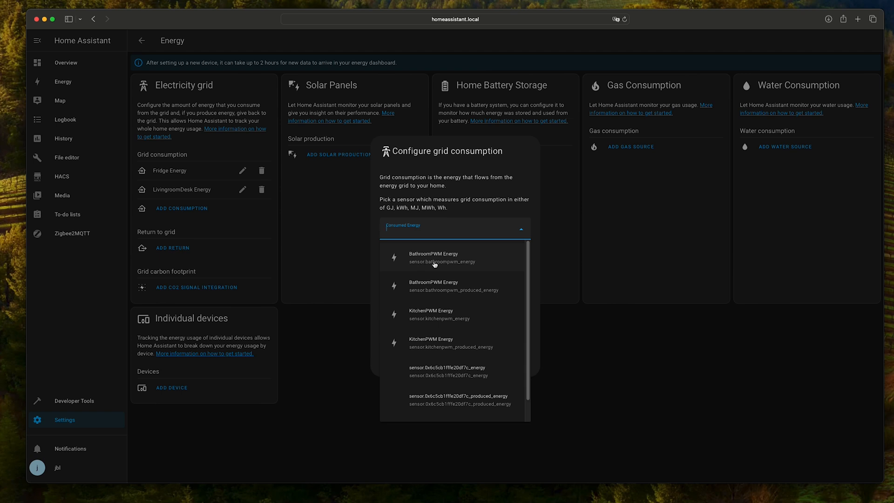
mouse_move(436, 264)
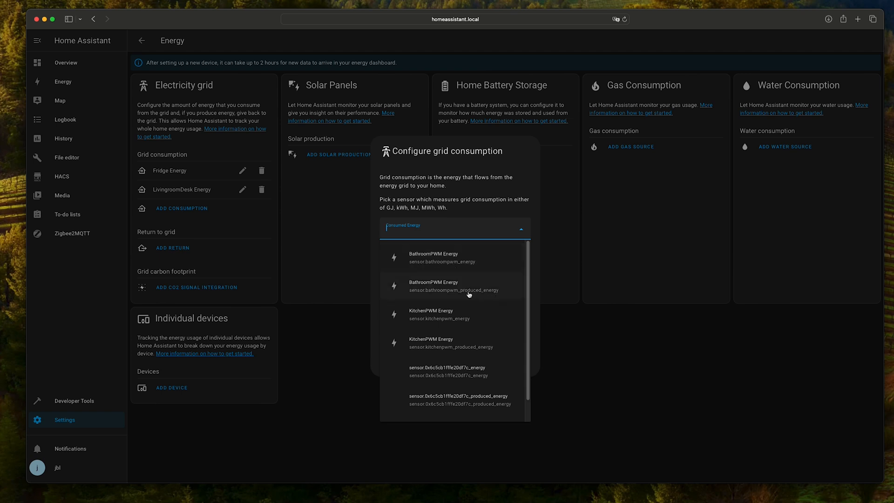
mouse_move(493, 295)
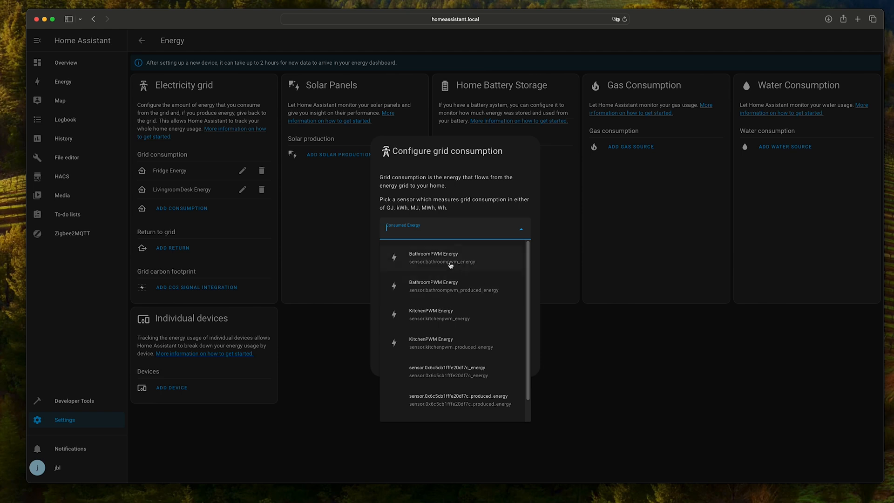
left_click(441, 257)
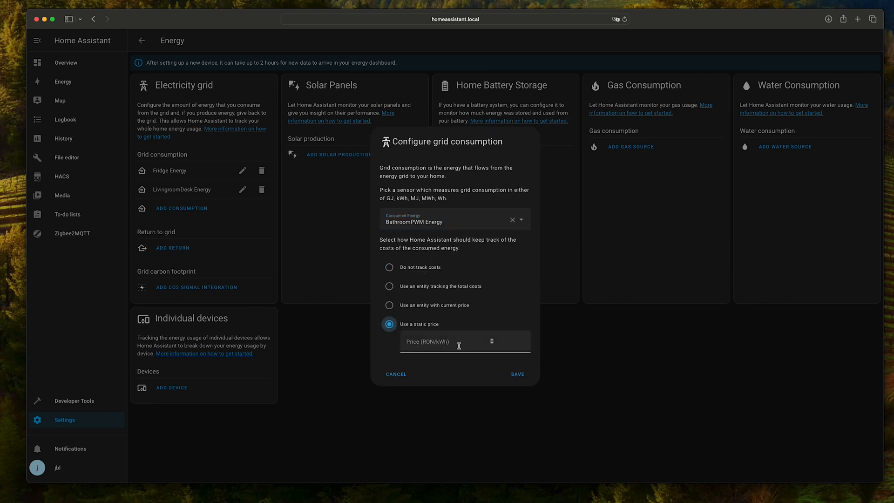
left_click(462, 340)
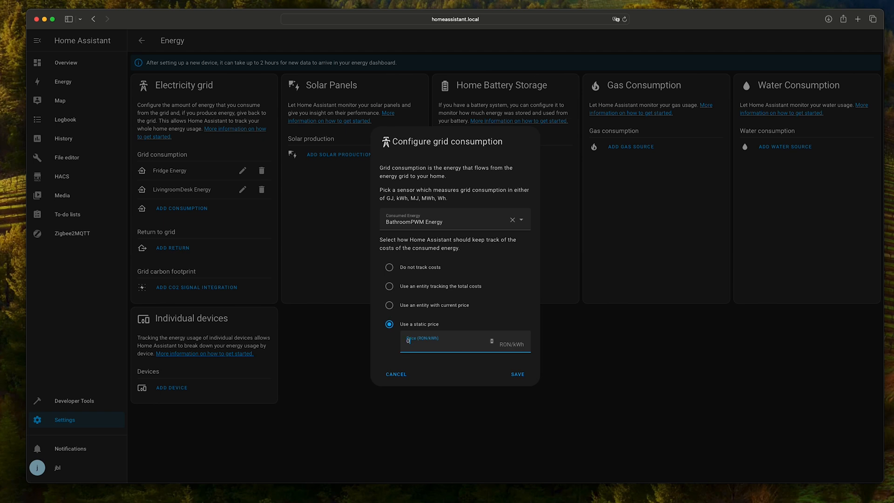
type("0.8")
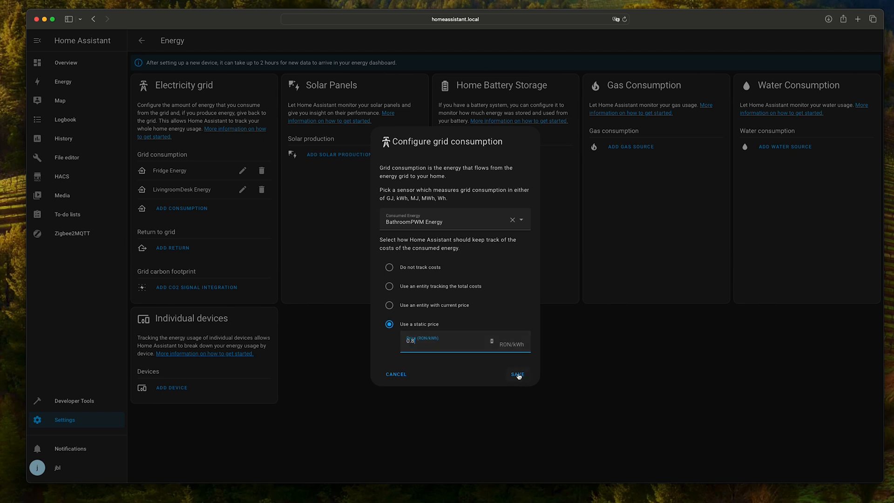
left_click(516, 374)
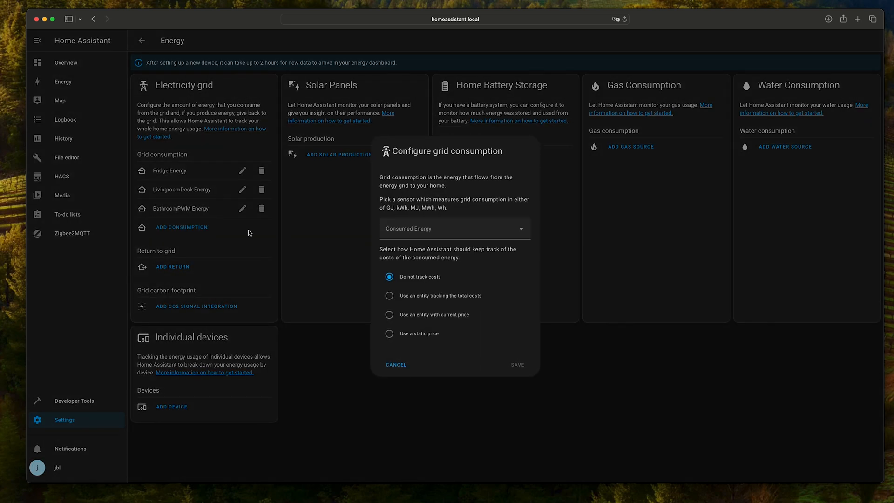
- Add KitchenPWM Energy as a grid consumption source at a static price of 0.8
left_click(454, 228)
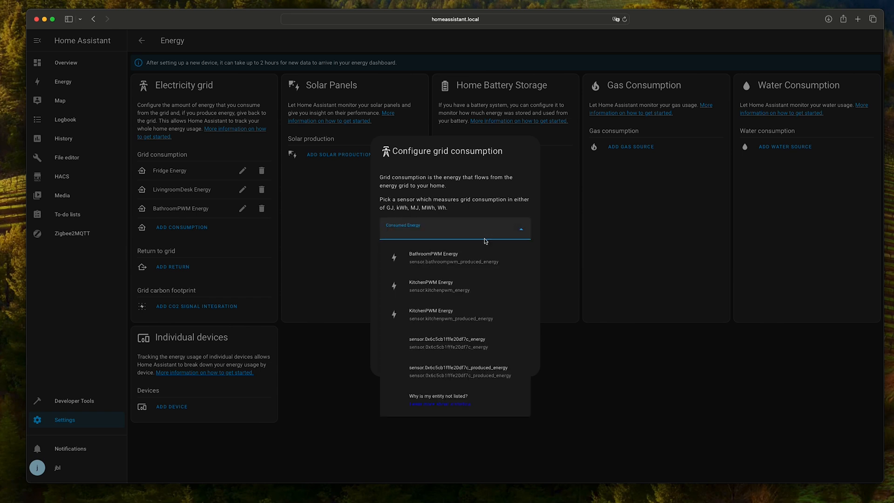
mouse_move(444, 290)
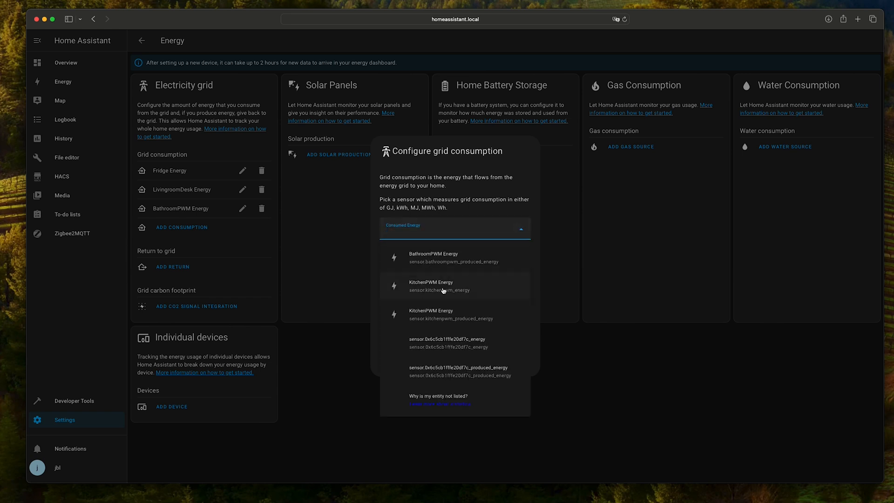
left_click(431, 286)
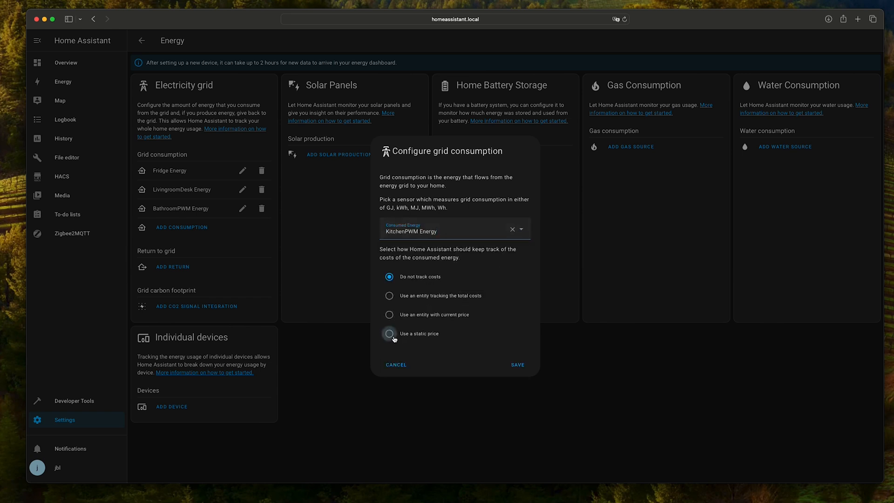
left_click(389, 333)
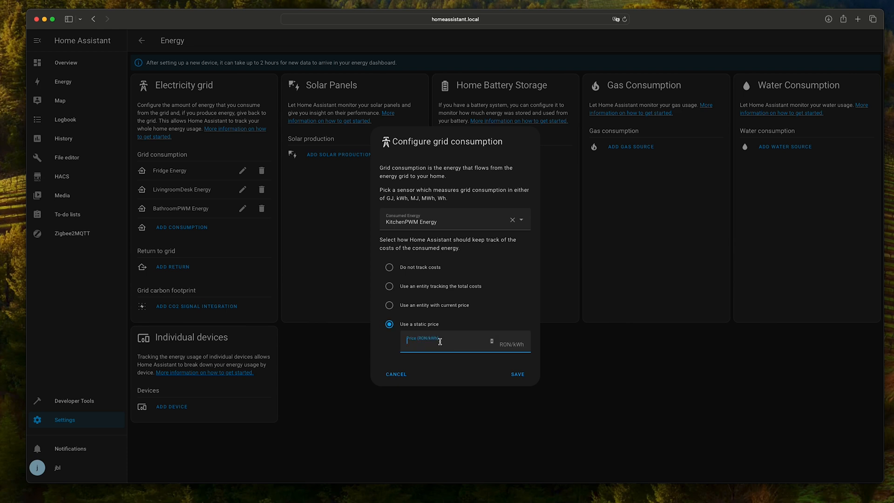
type("0.8")
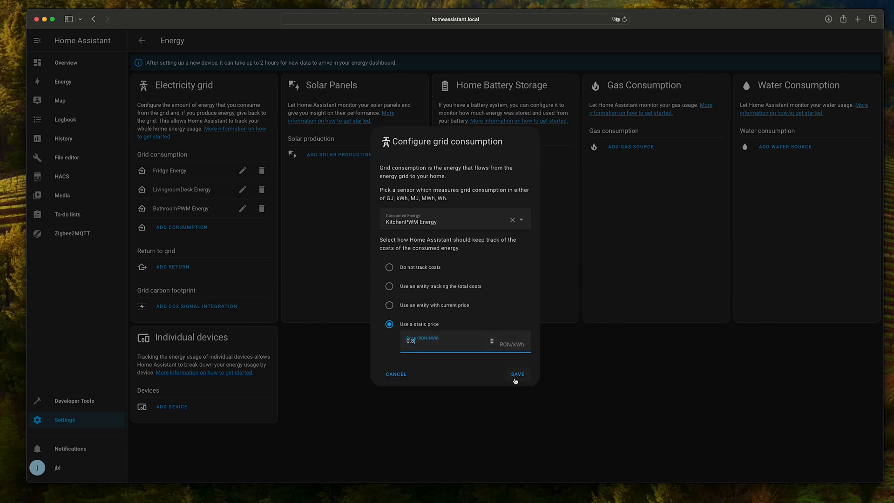
left_click(516, 374)
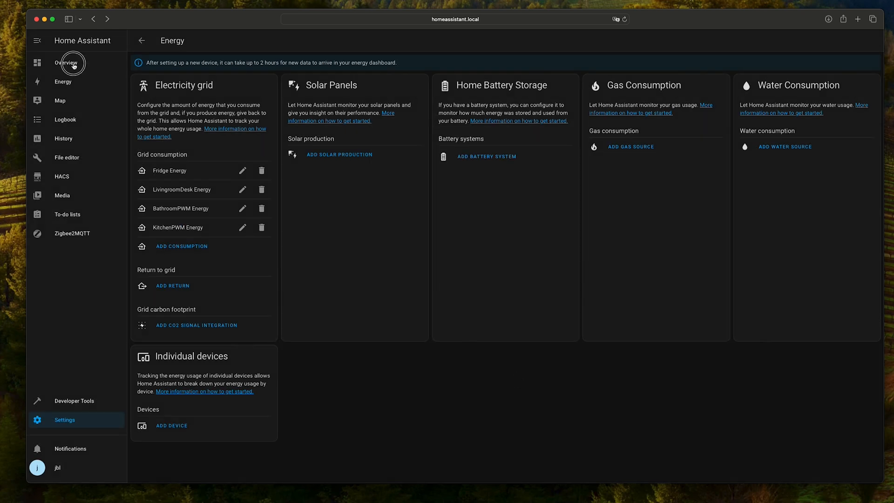
- Return to the Overview dashboard showing today's grid-to-home energy distribution
left_click(66, 62)
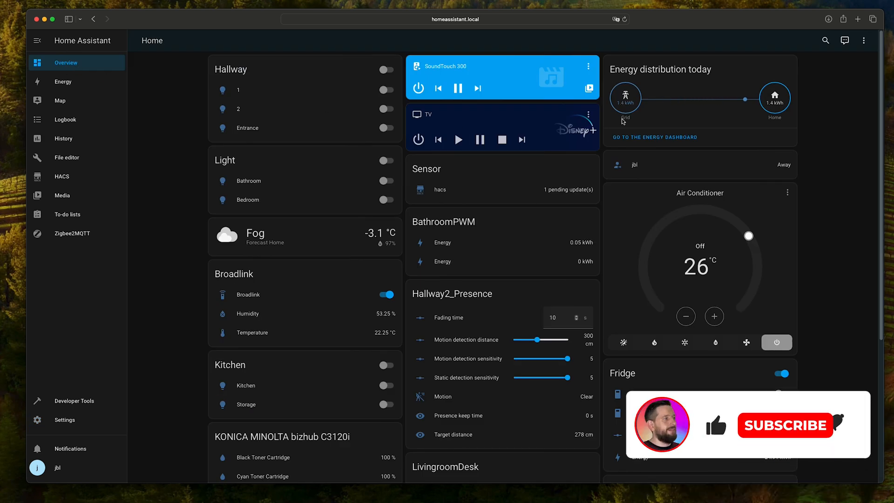
left_click(783, 424)
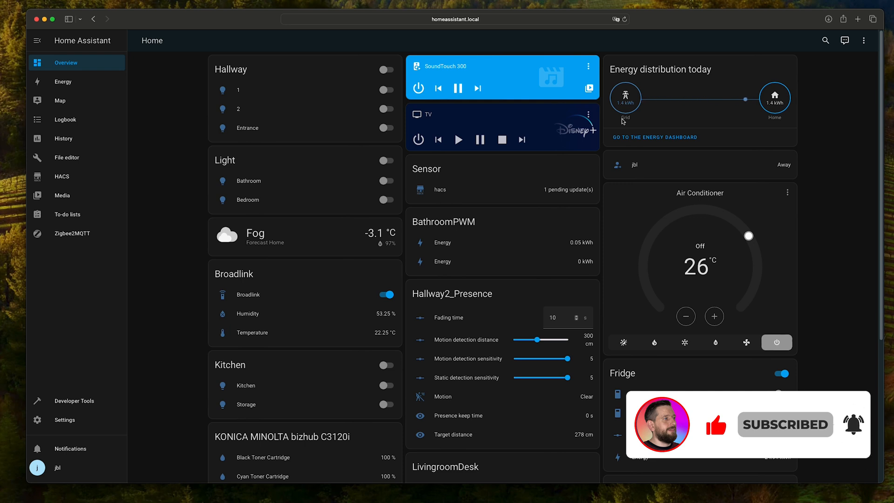
mouse_move(566, 198)
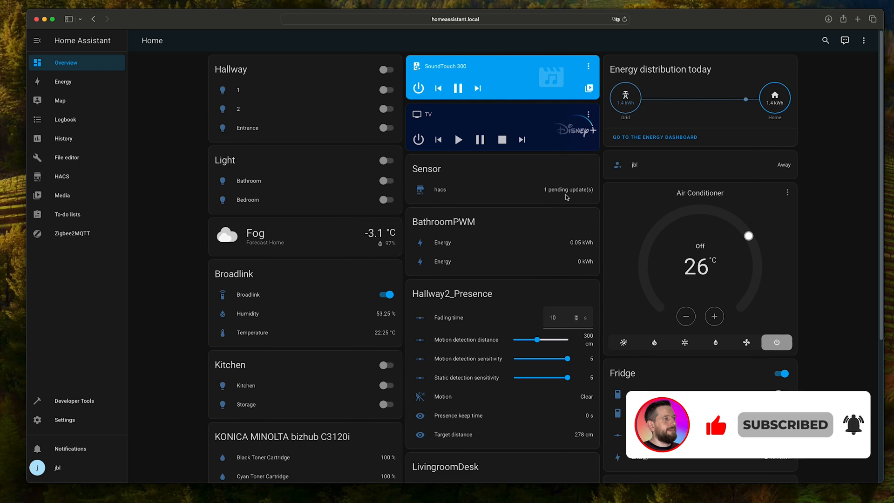